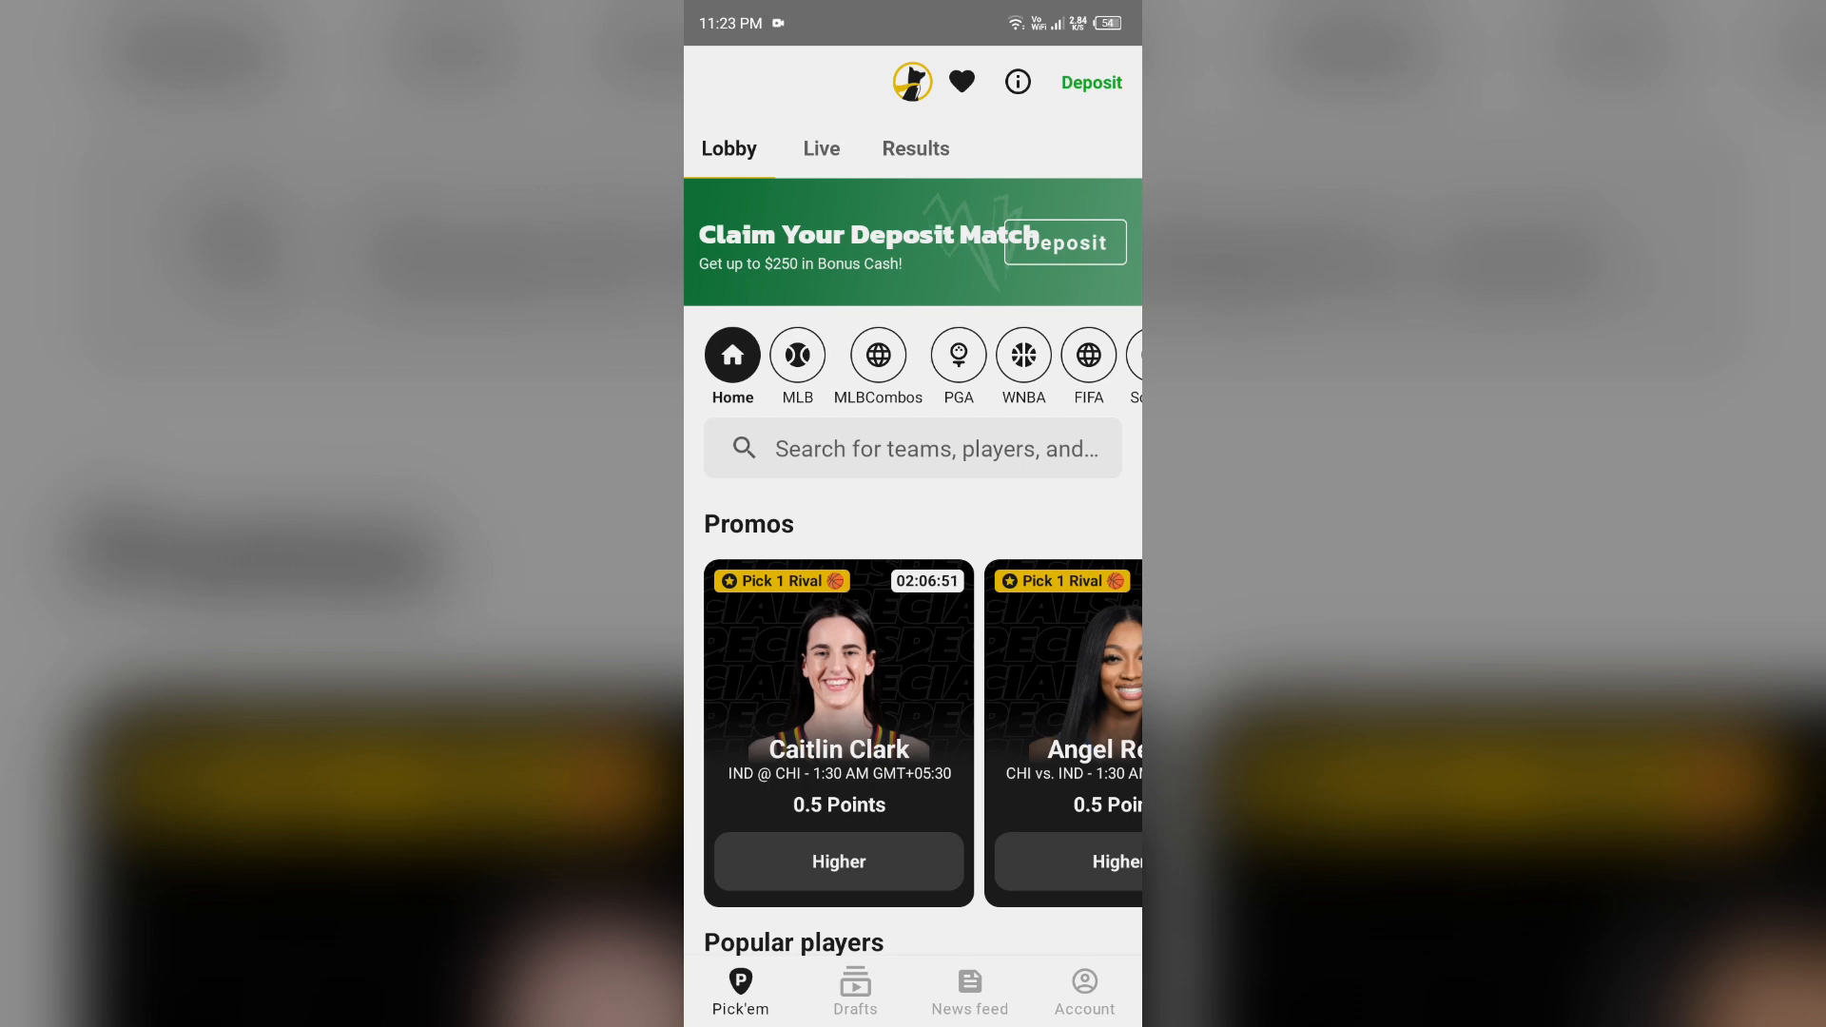
# Step: Leave the Underdog Fantasy lobby and return to the phone's home screen
pyautogui.press('Home')
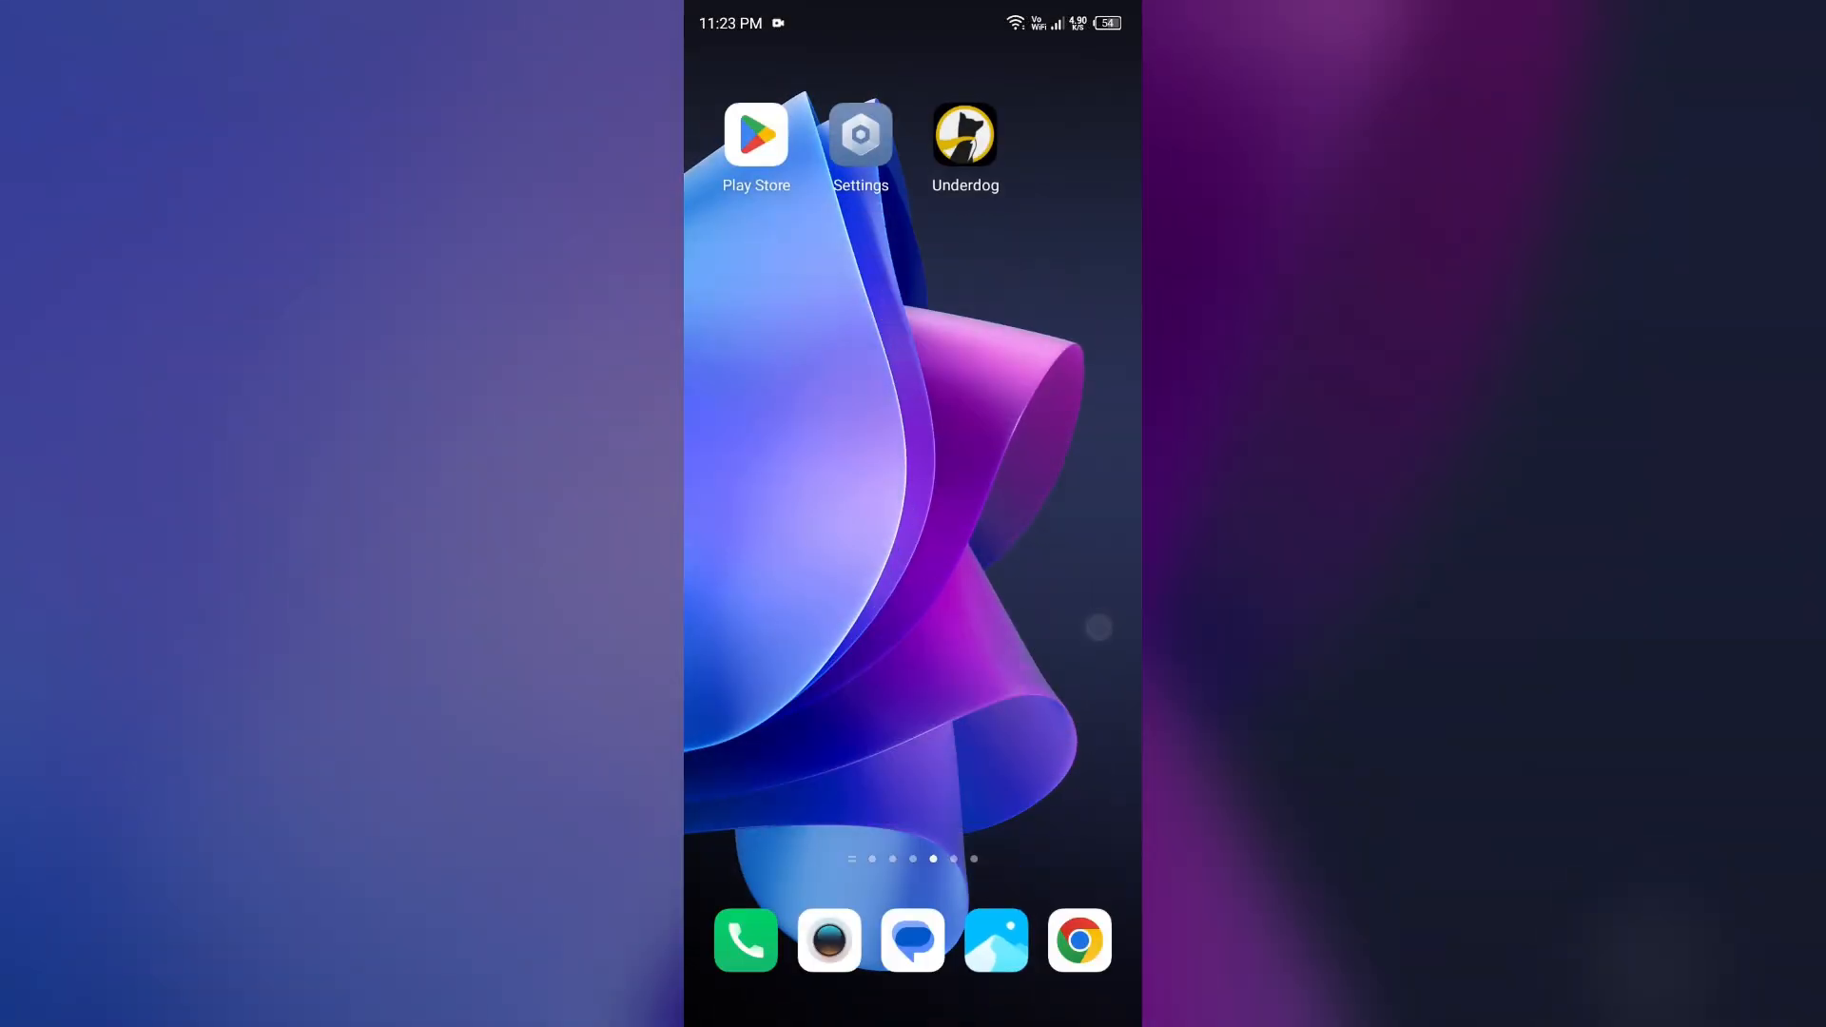
# Step: Relaunch Underdog from the home screen so the Pick'em lobby shows again
pyautogui.click(965, 133)
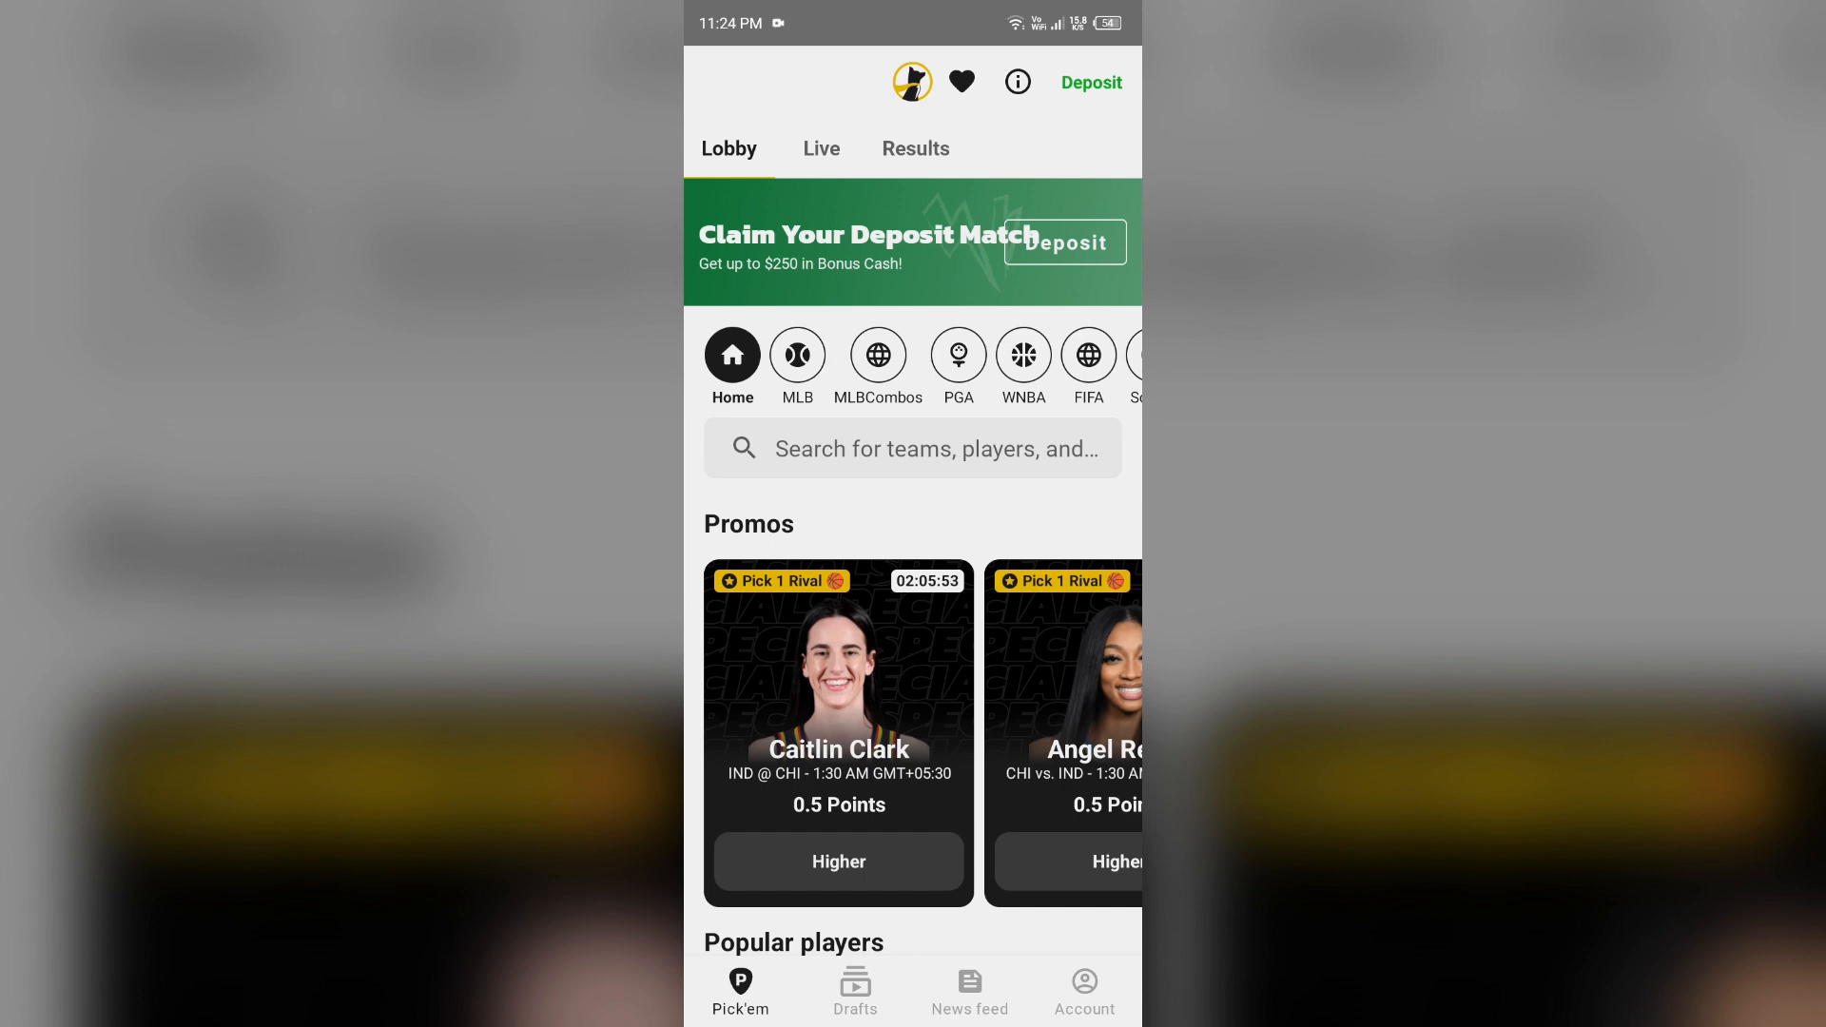
# Step: View the Contact support chat from the Account page, then back out to the Account settings list
pyautogui.click(1082, 991)
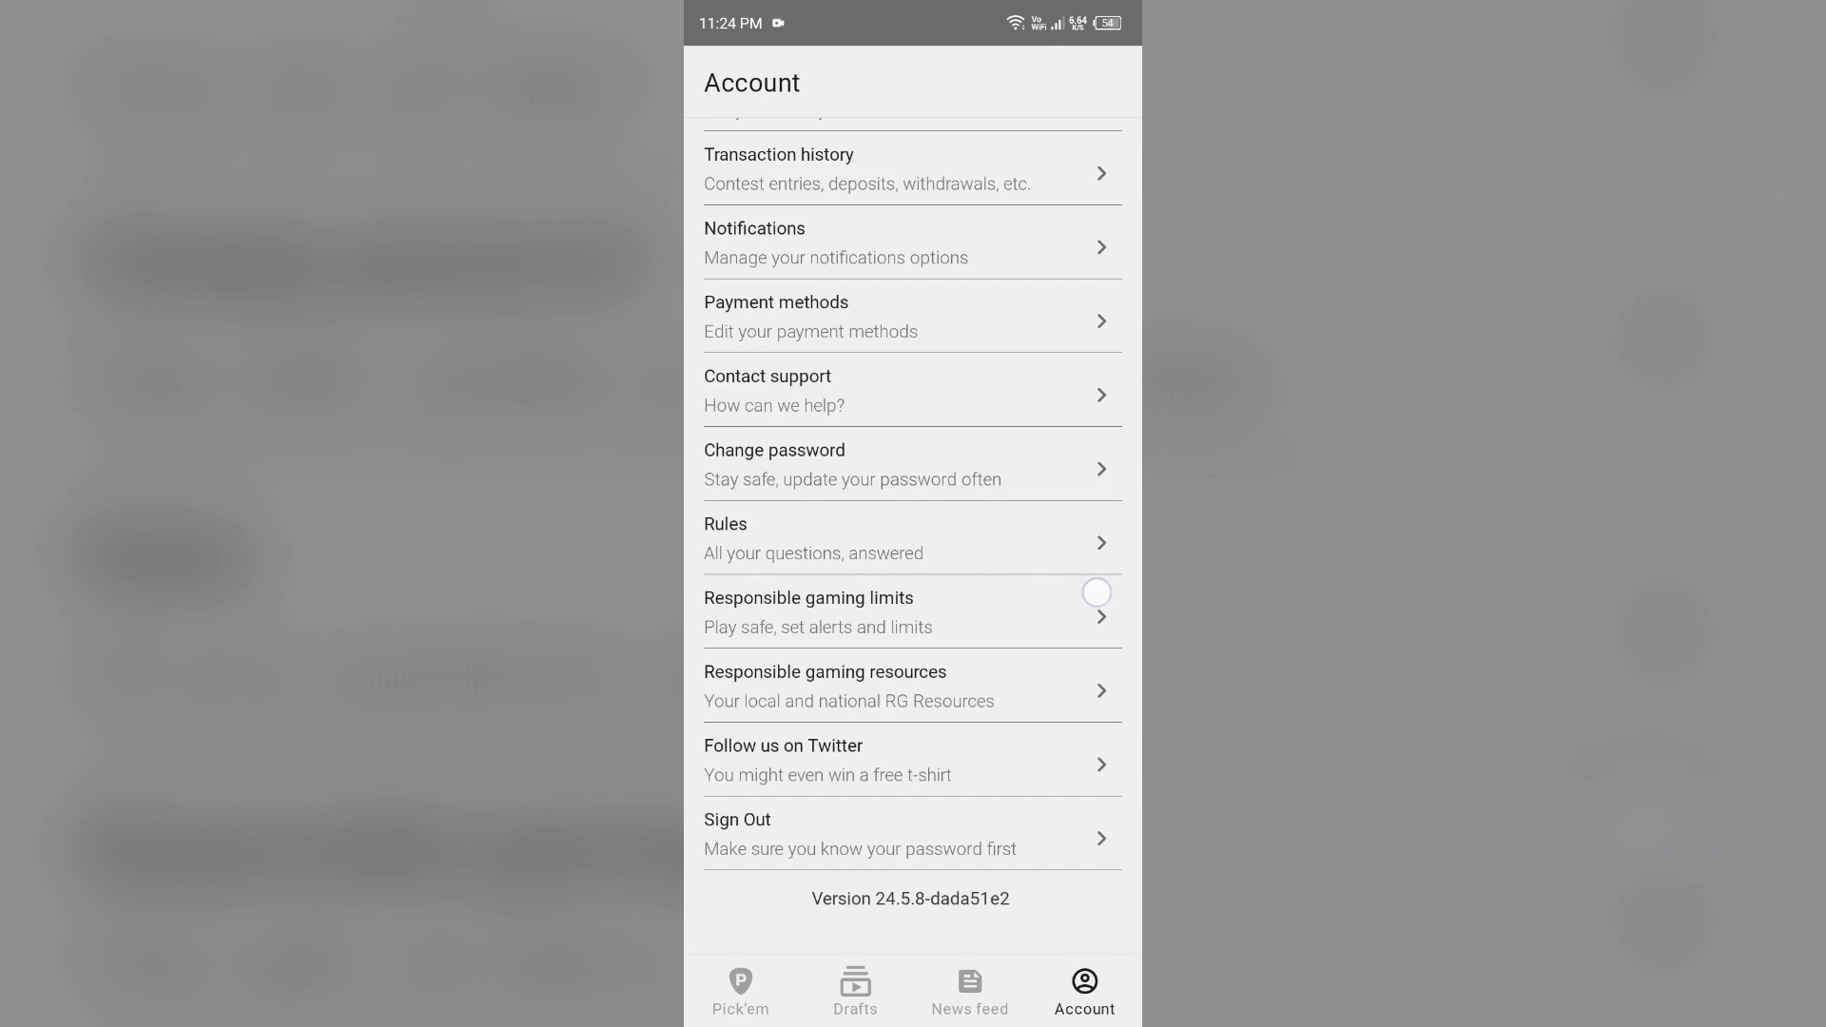
pyautogui.scroll(-3)
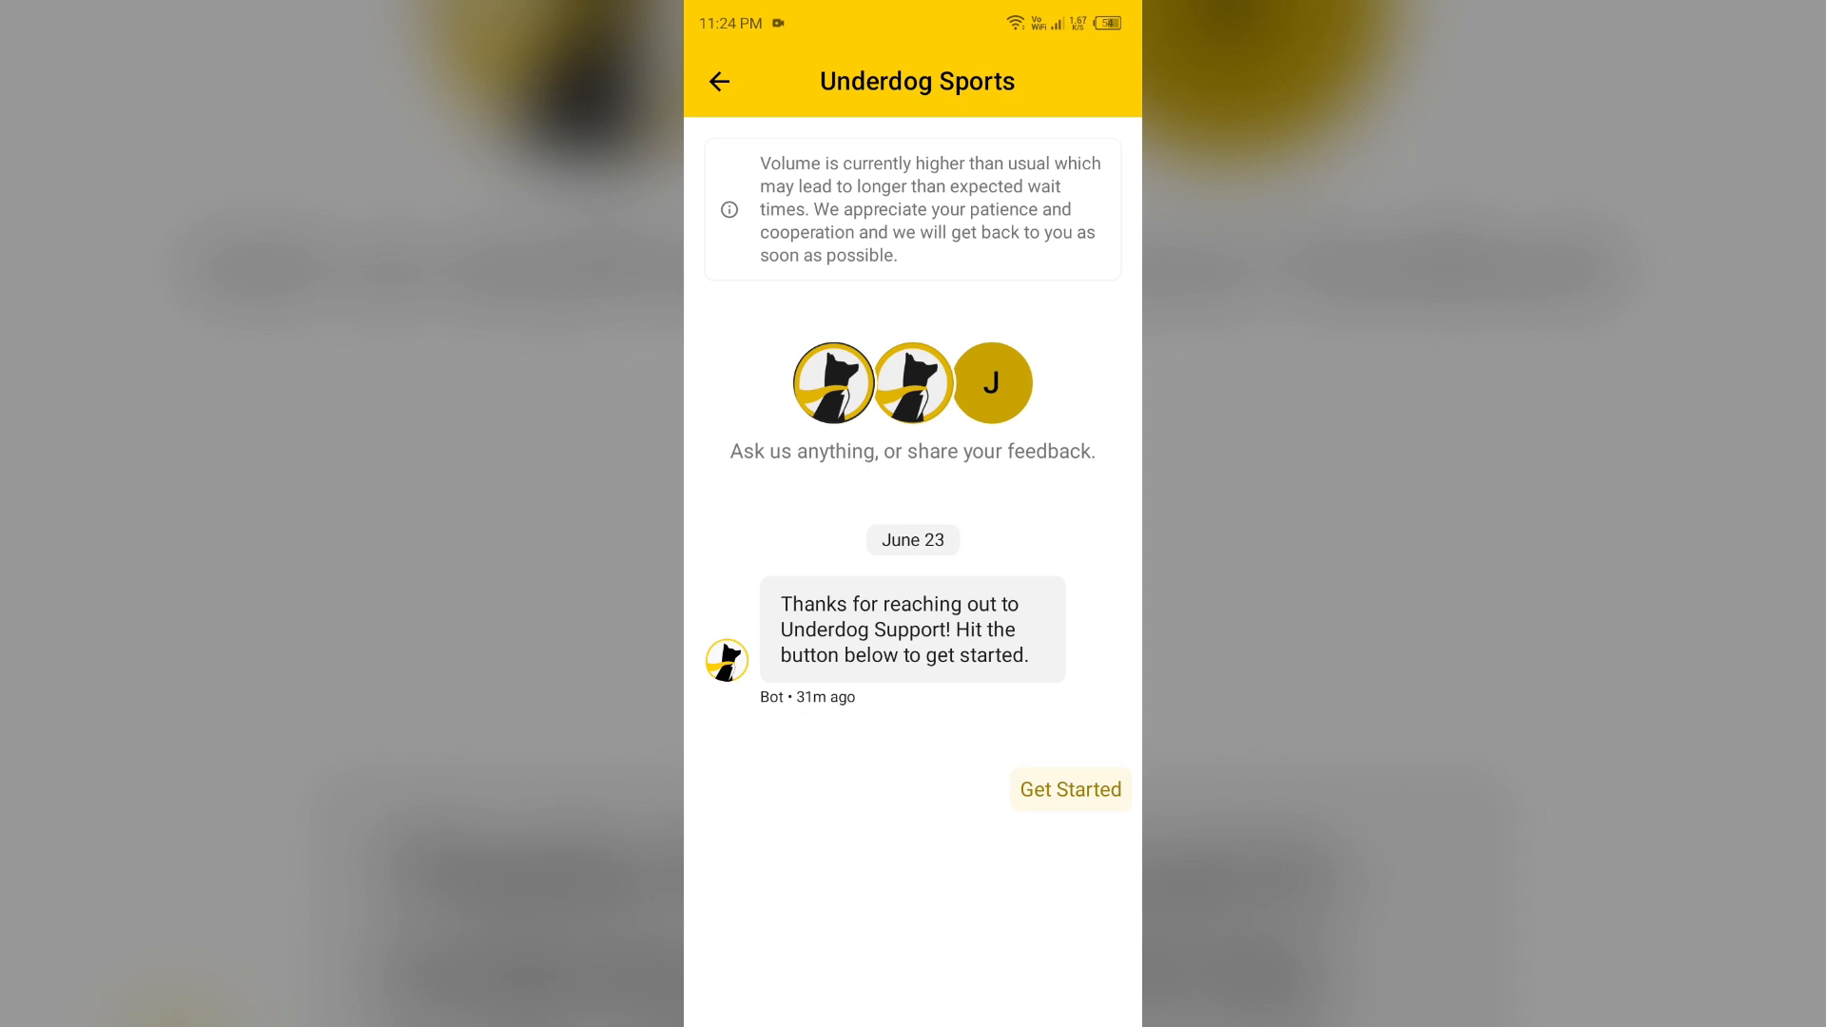
pyautogui.click(1067, 789)
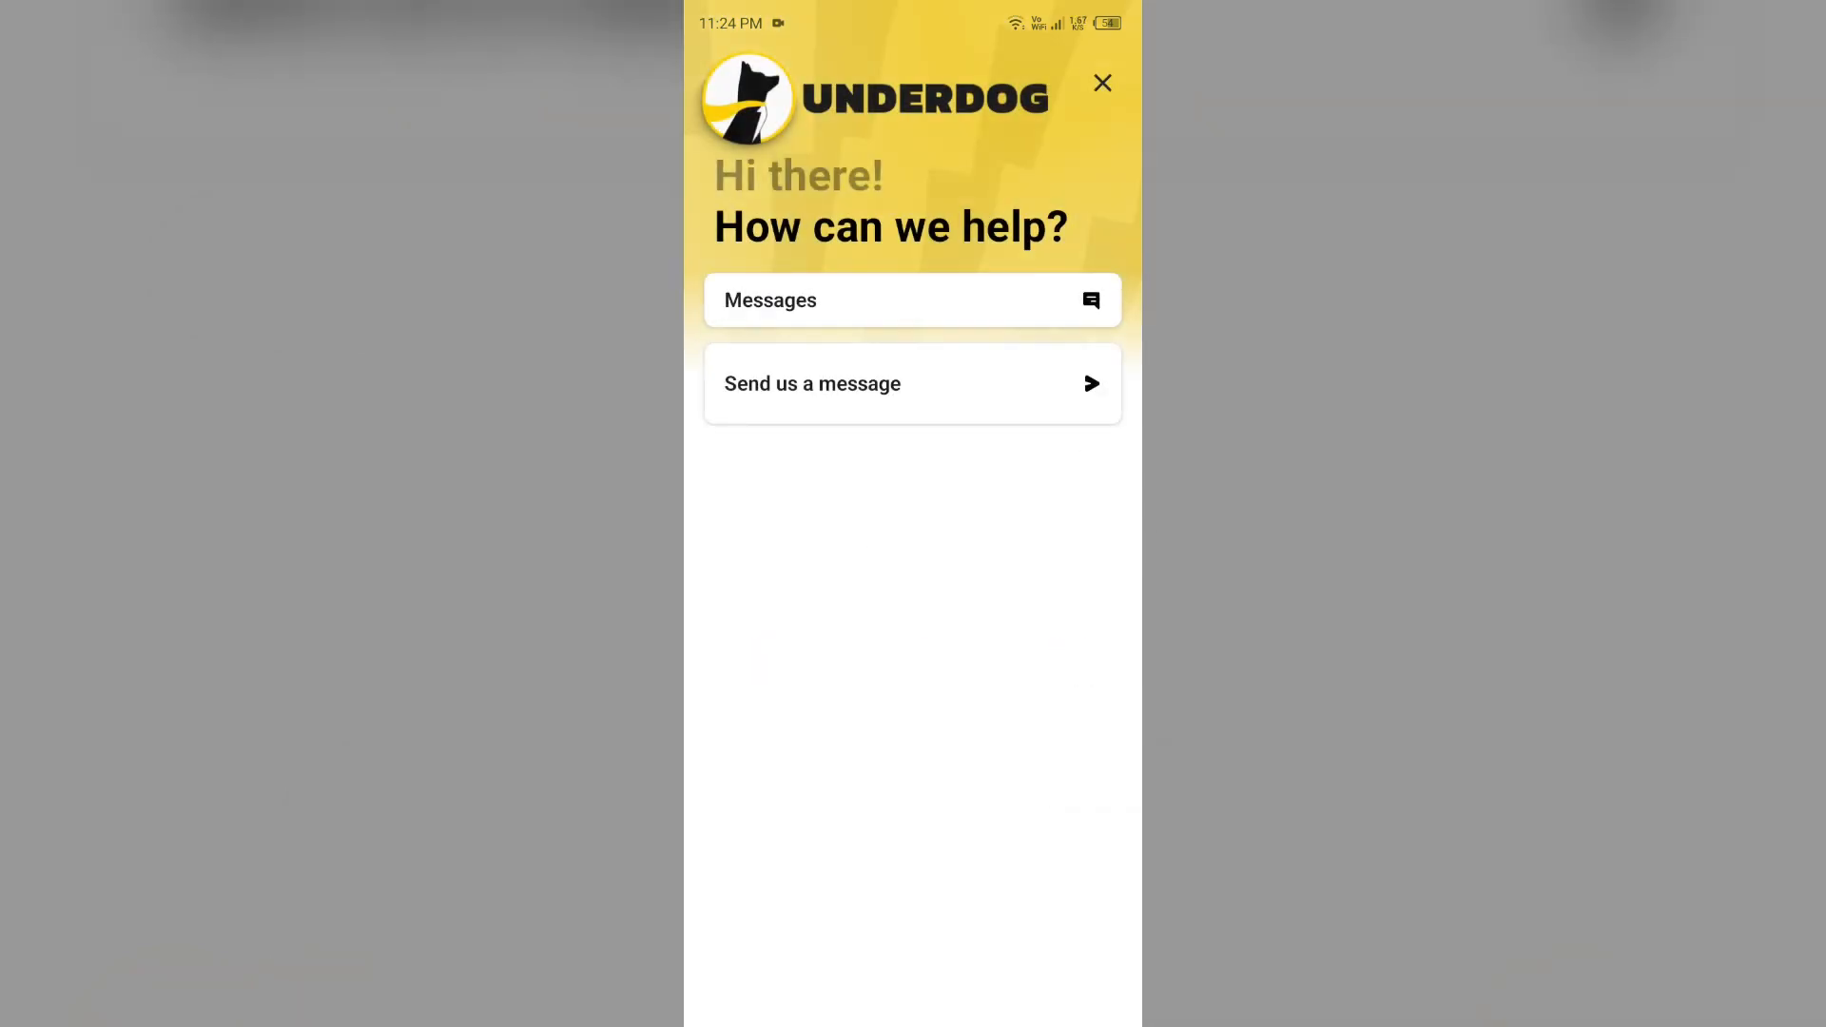
pyautogui.click(1102, 82)
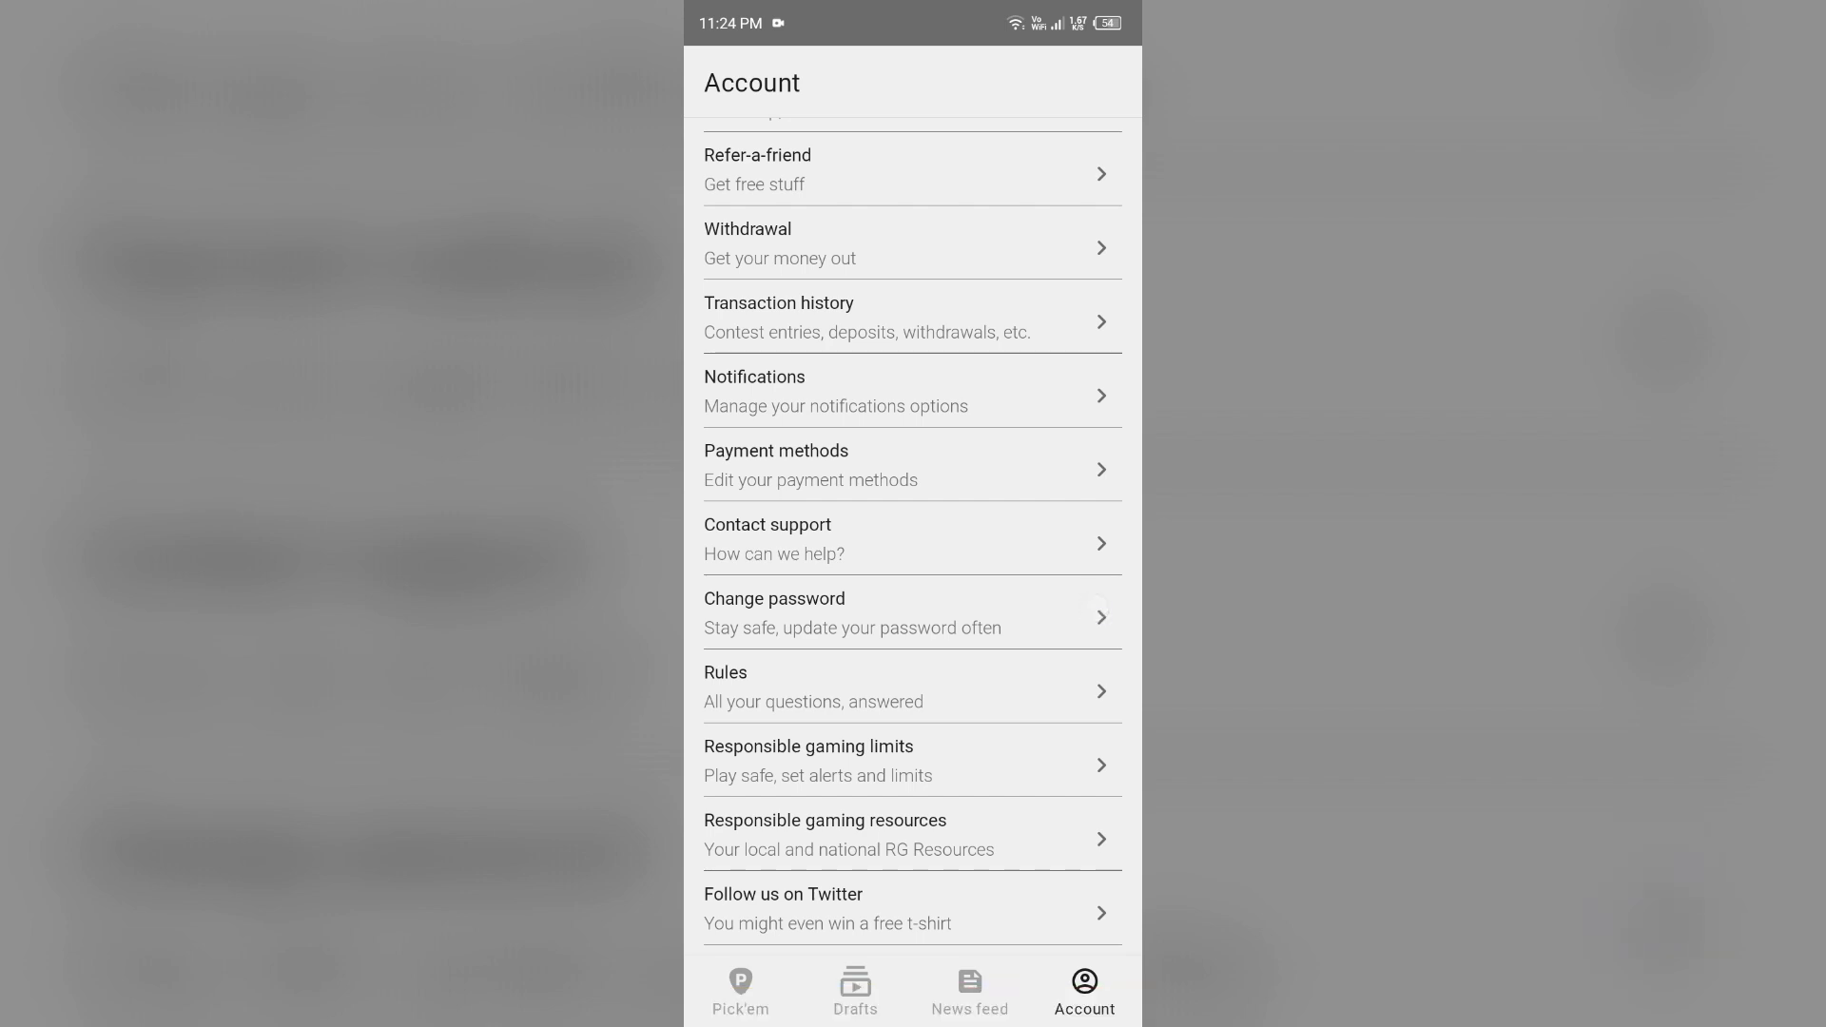